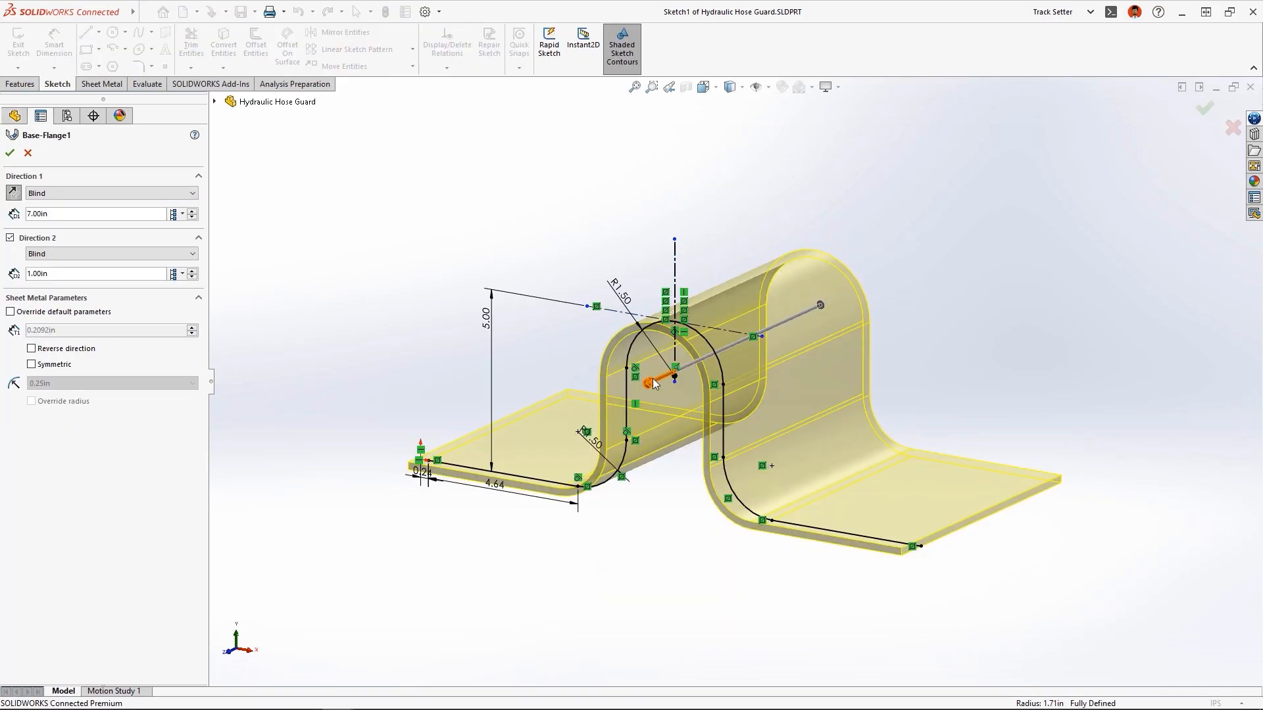
Step: Set Base-Flange1 Direction 2 depth to 3.00in and accept
{"action": "type", "text": "3.00in"}
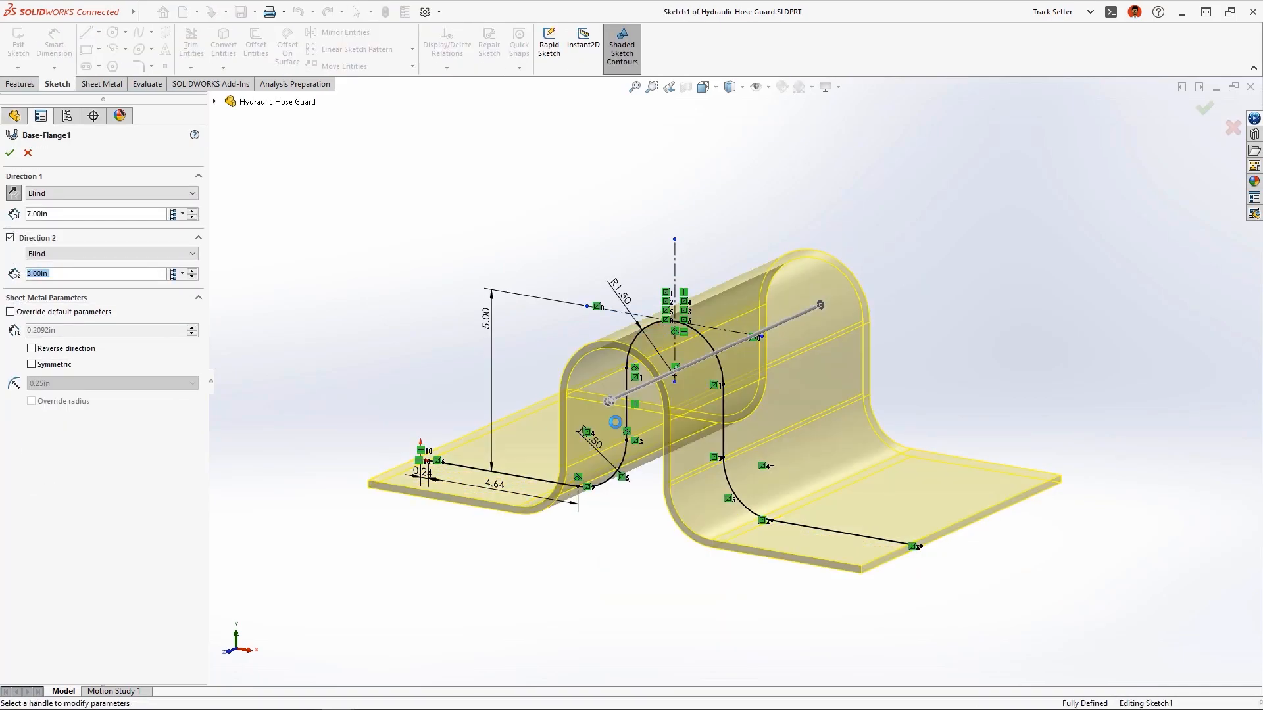
{"action": "left_click", "coordinate": [9, 153]}
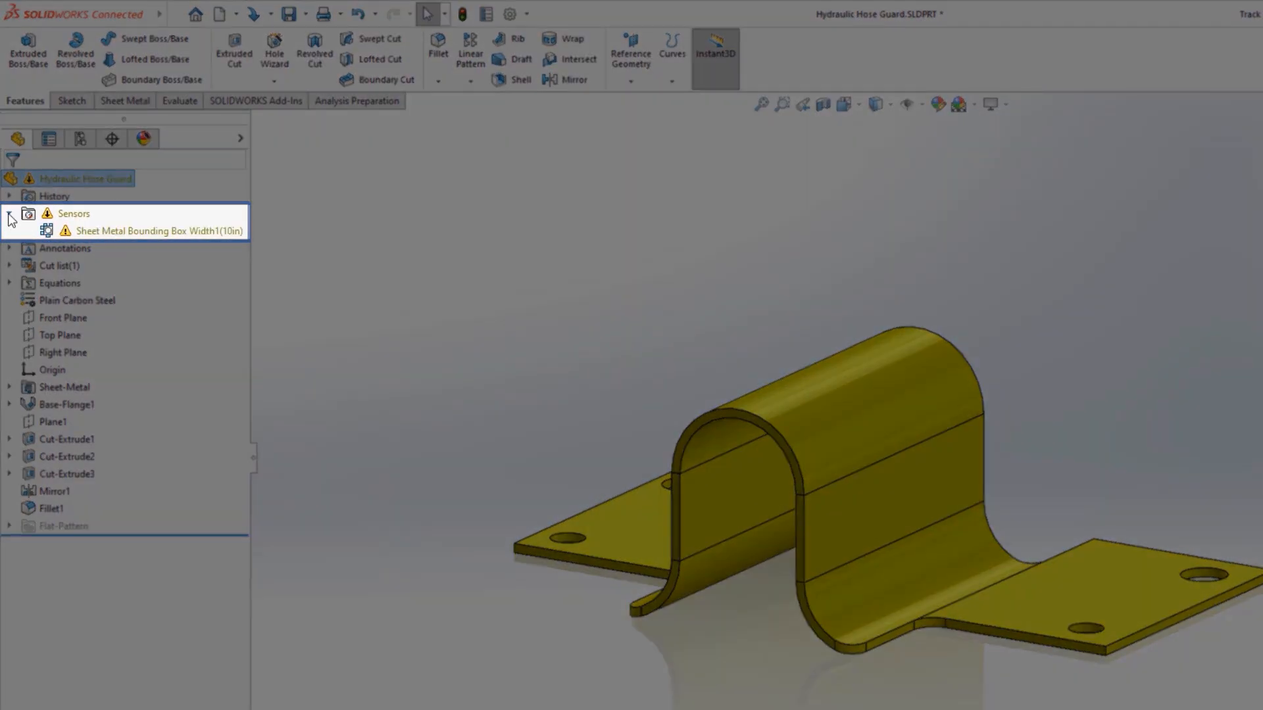
Step: Edit the bounding box width sensor to alert when width is greater than 9
{"action": "right_click", "coordinate": [147, 231]}
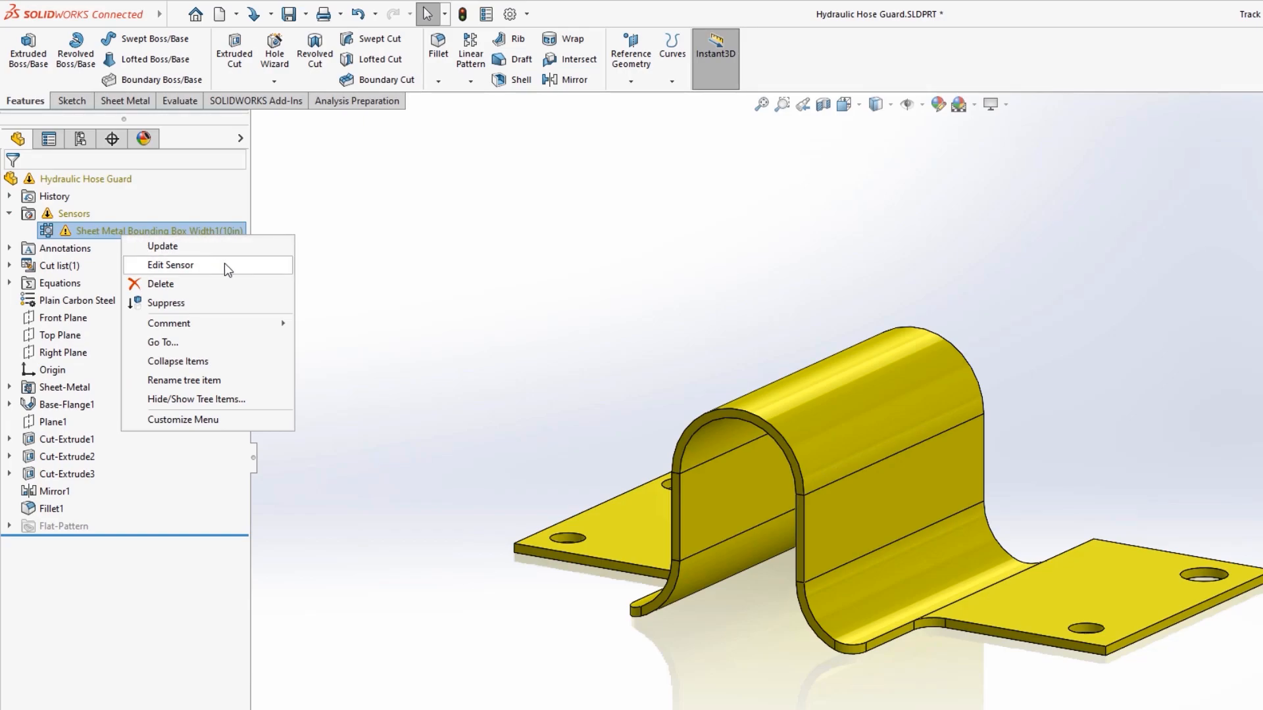
{"action": "left_click", "coordinate": [169, 265]}
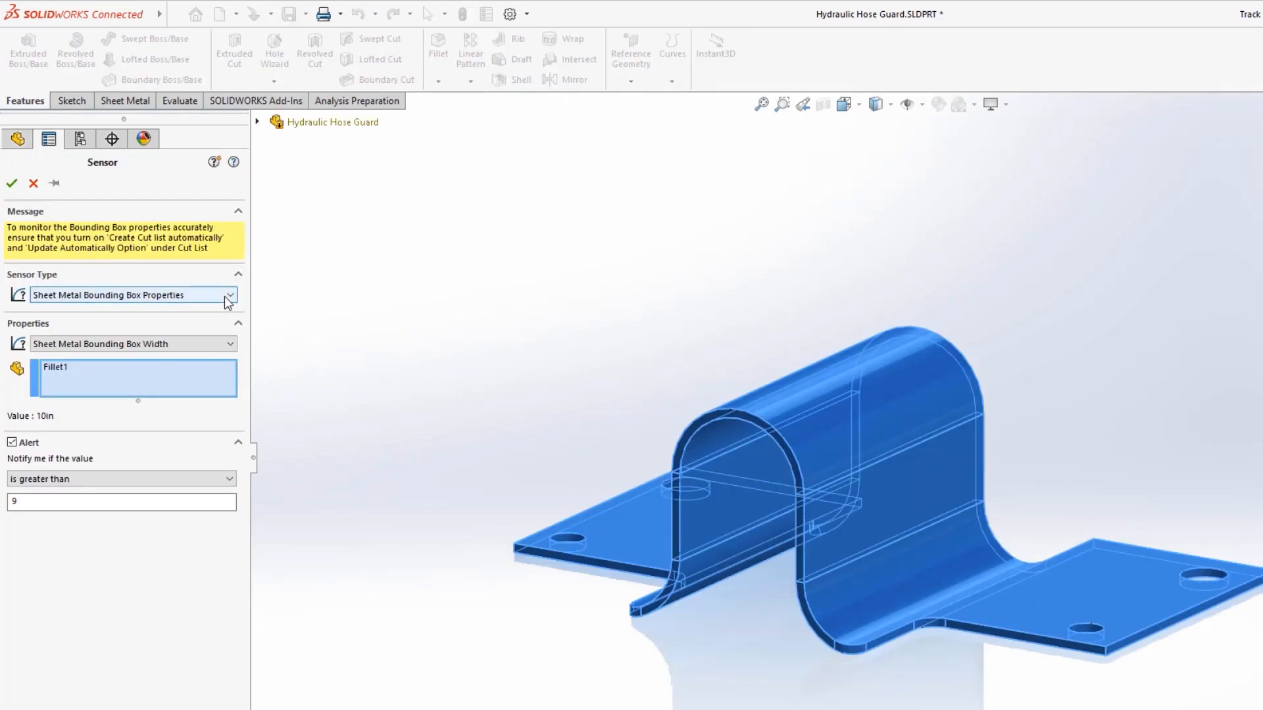
{"action": "left_click", "coordinate": [228, 343]}
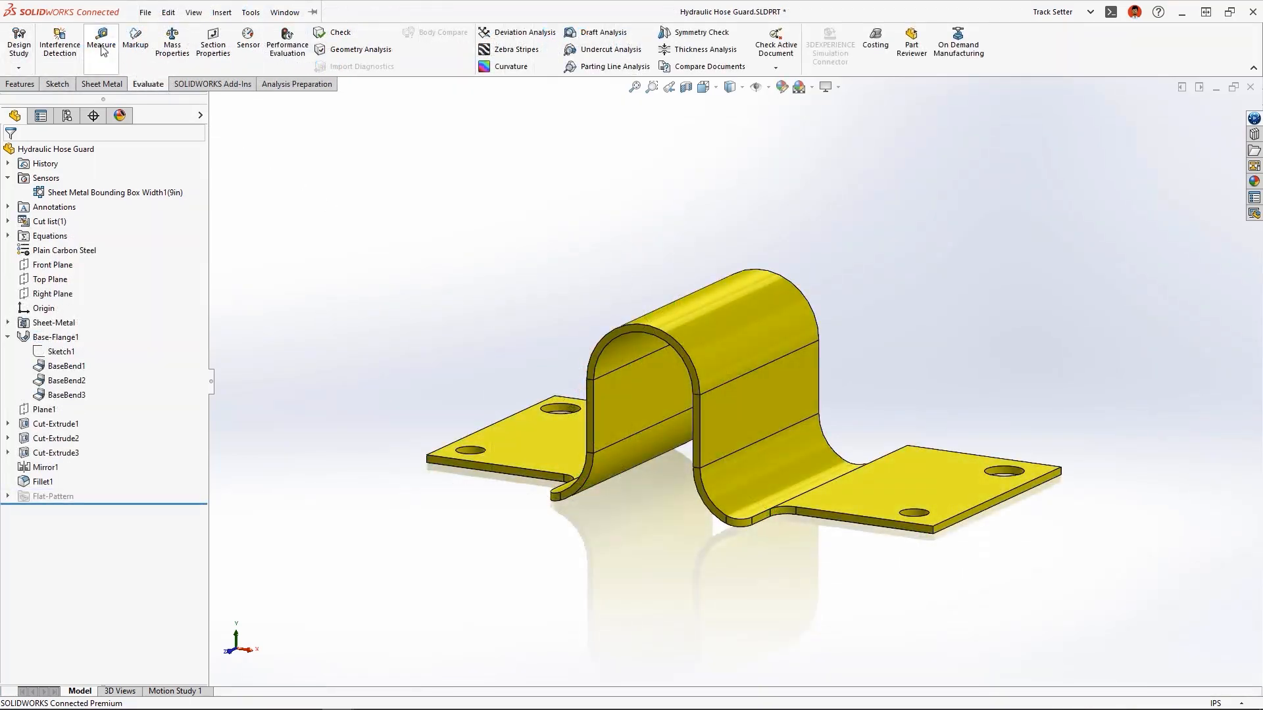
Step: Measure the first bend face's radius with the Measure tool
{"action": "left_click", "coordinate": [101, 41]}
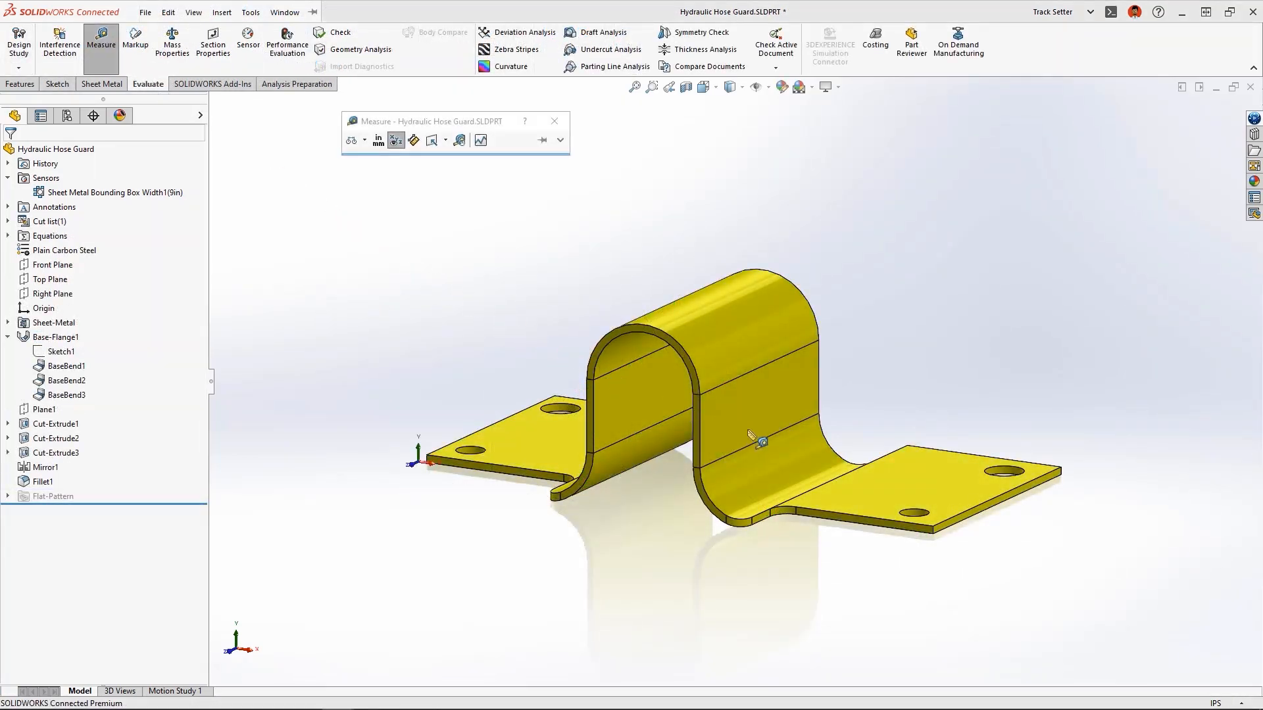
{"action": "left_click", "coordinate": [769, 443]}
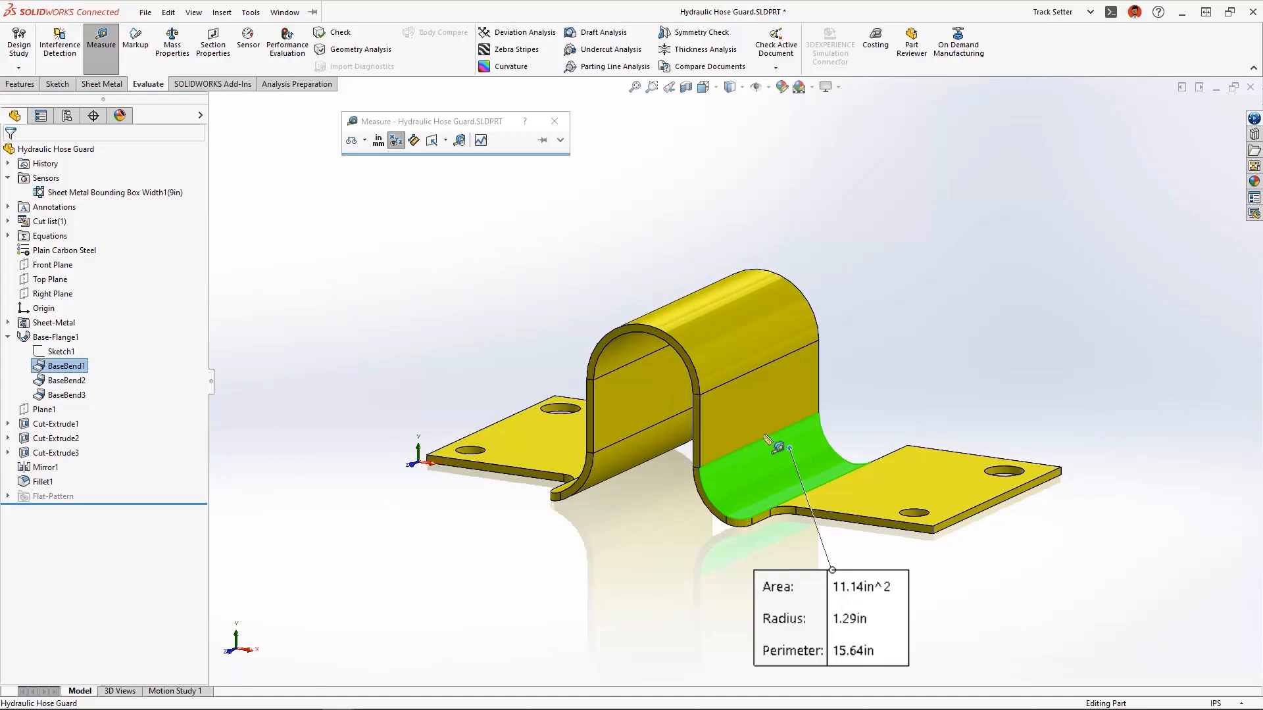
{"action": "left_click", "coordinate": [633, 350]}
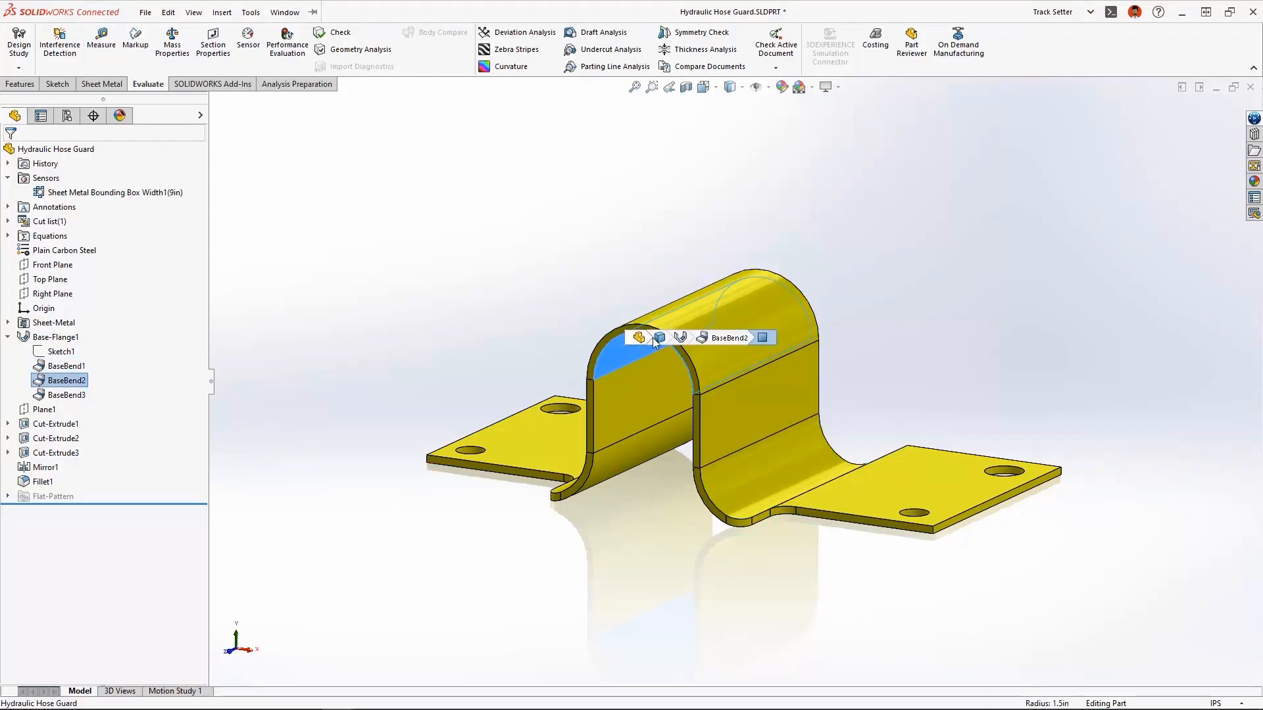
Step: Edit Base-Flange1 to be Symmetric and accept the change
{"action": "left_click", "coordinate": [639, 338]}
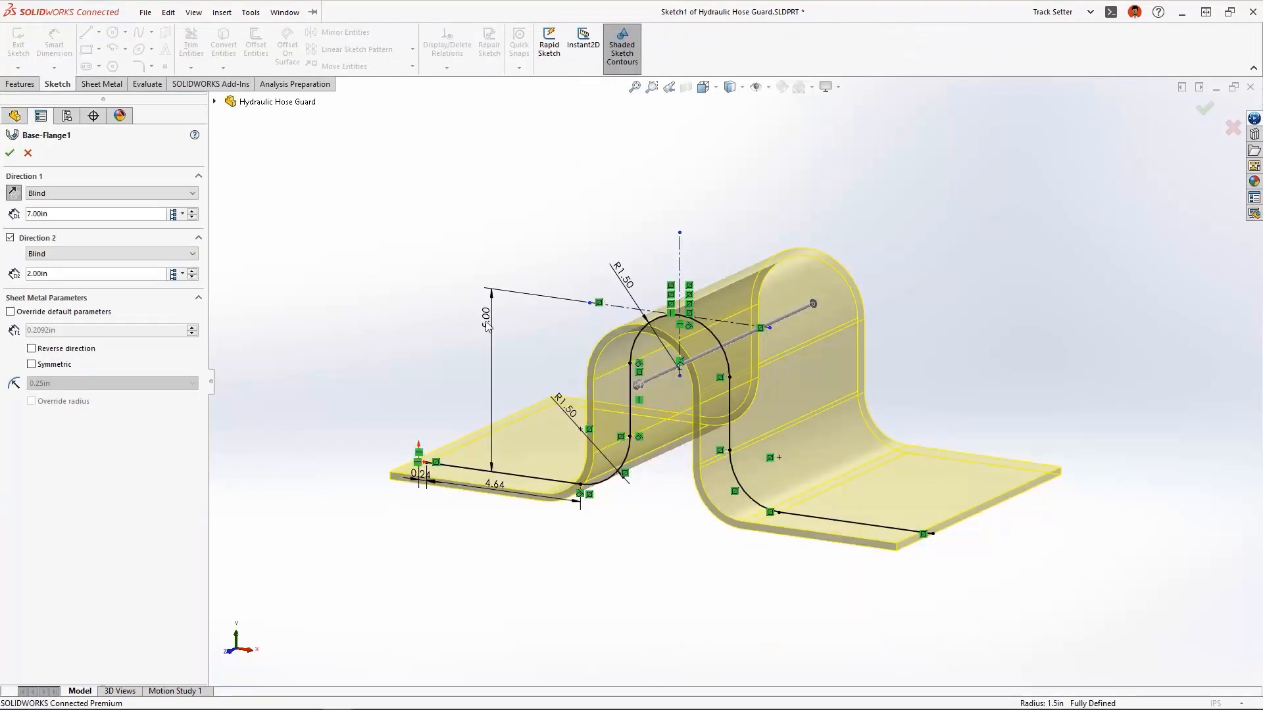
{"action": "left_click", "coordinate": [32, 365]}
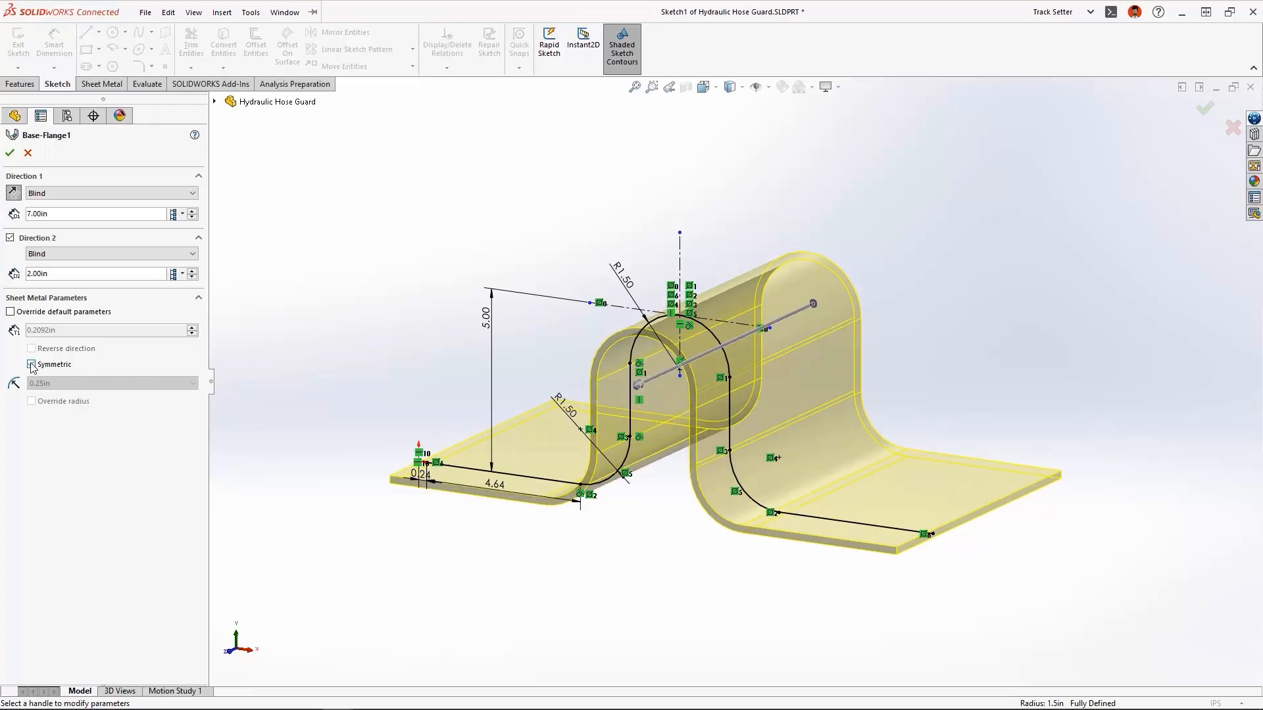
{"action": "left_click", "coordinate": [10, 153]}
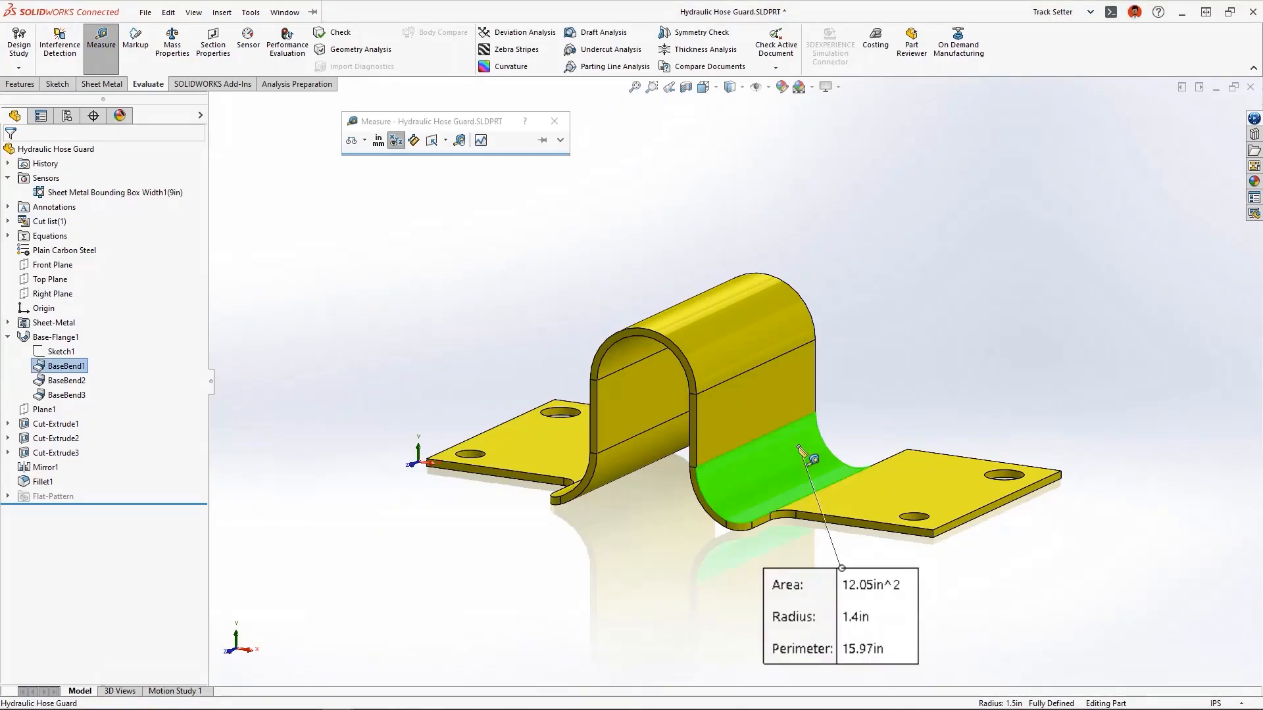
Step: Measure the BaseBend1 face to read its 1.4in radius, area and perimeter
{"action": "left_click", "coordinate": [641, 353]}
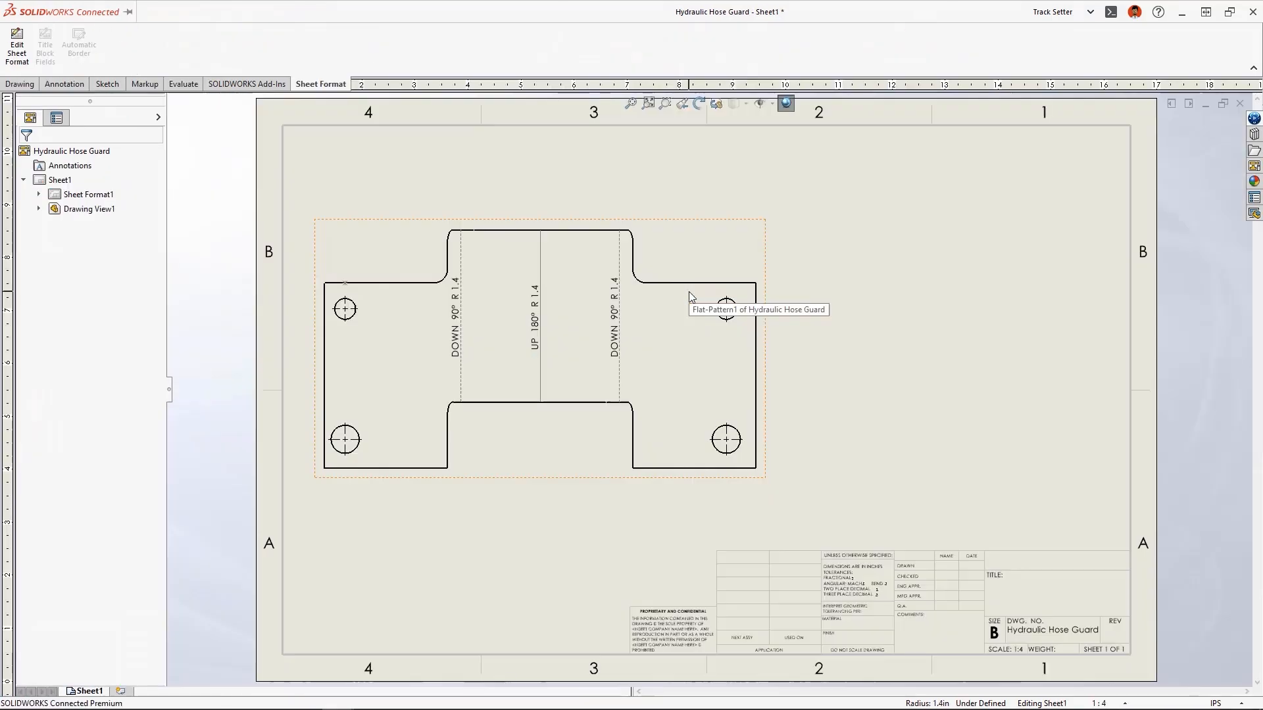
Step: Insert Cut List Properties onto the flat-pattern drawing view via its Annotations menu
{"action": "right_click", "coordinate": [720, 308]}
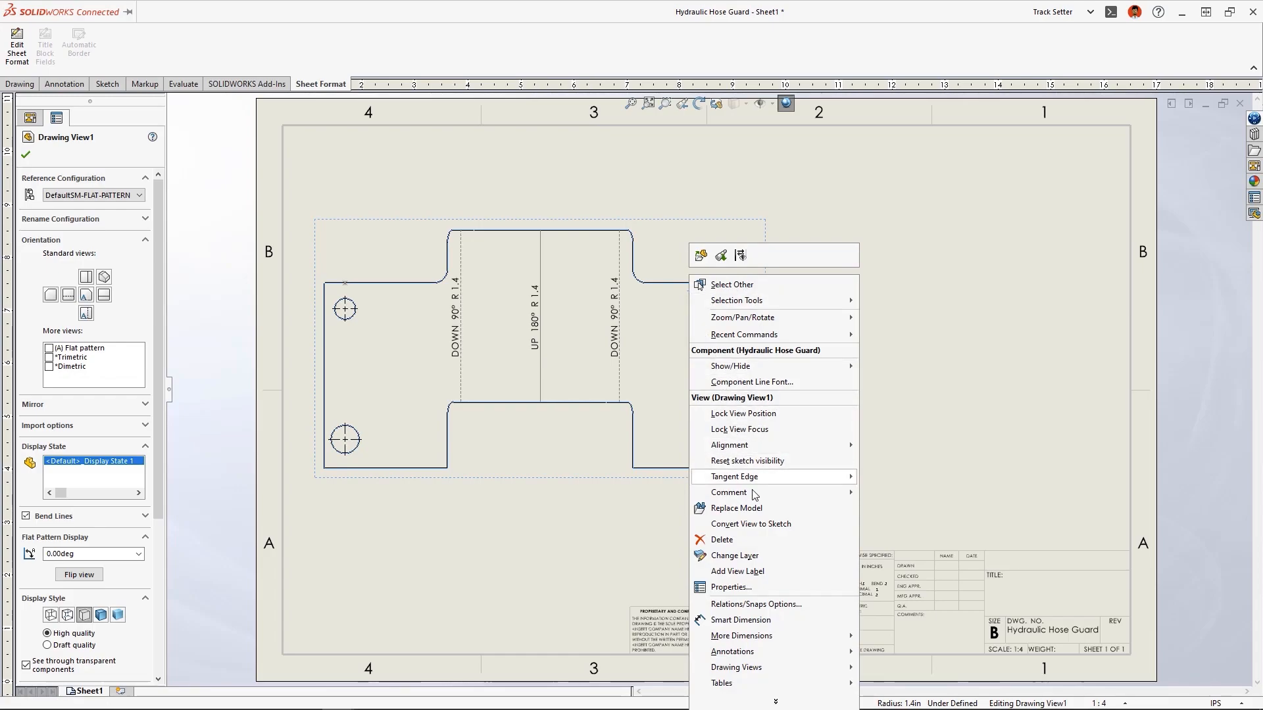
{"action": "mouse_move", "coordinate": [733, 652]}
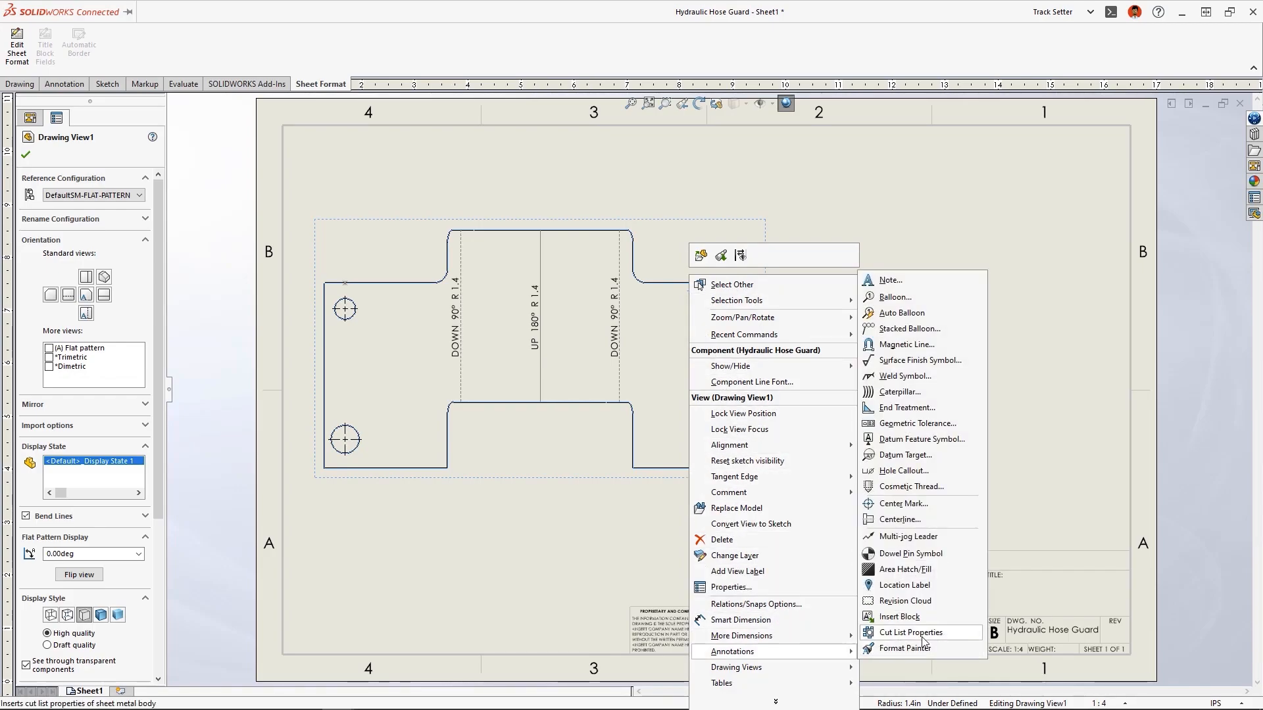
{"action": "left_click", "coordinate": [909, 632]}
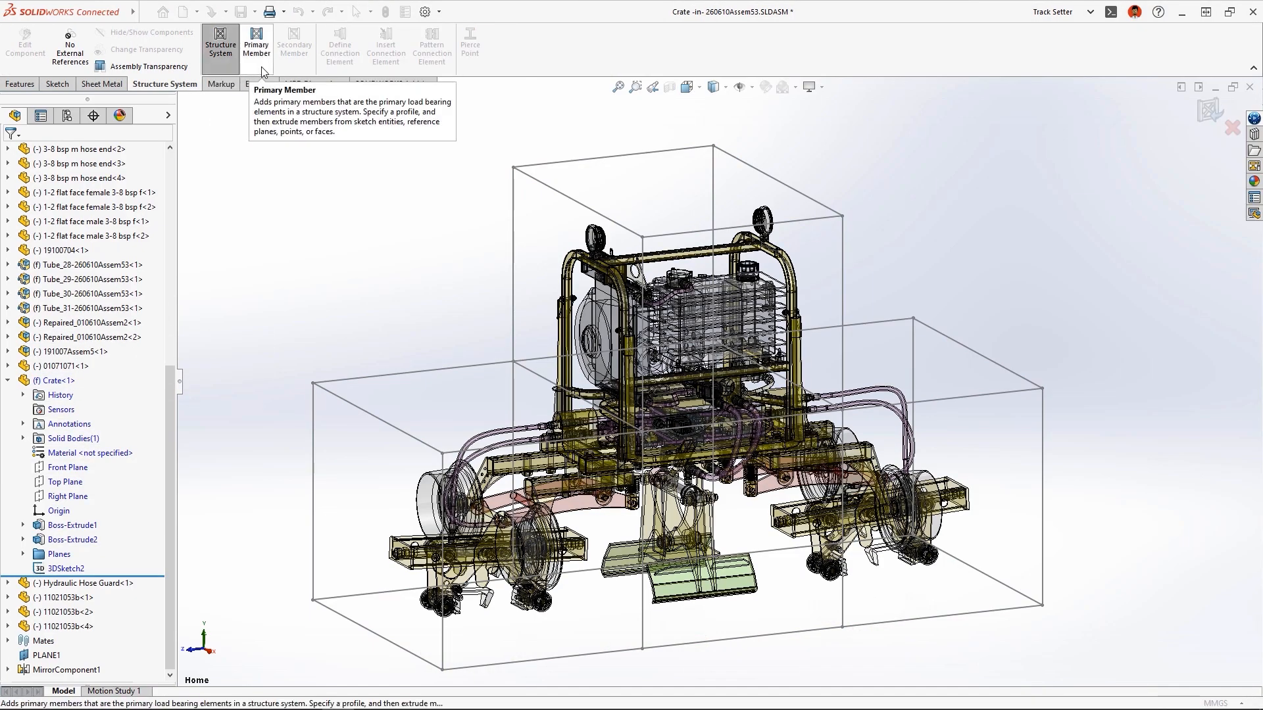
Step: Create primary square-tube structure members along the crate's 3D sketch lines
{"action": "left_click", "coordinate": [257, 43]}
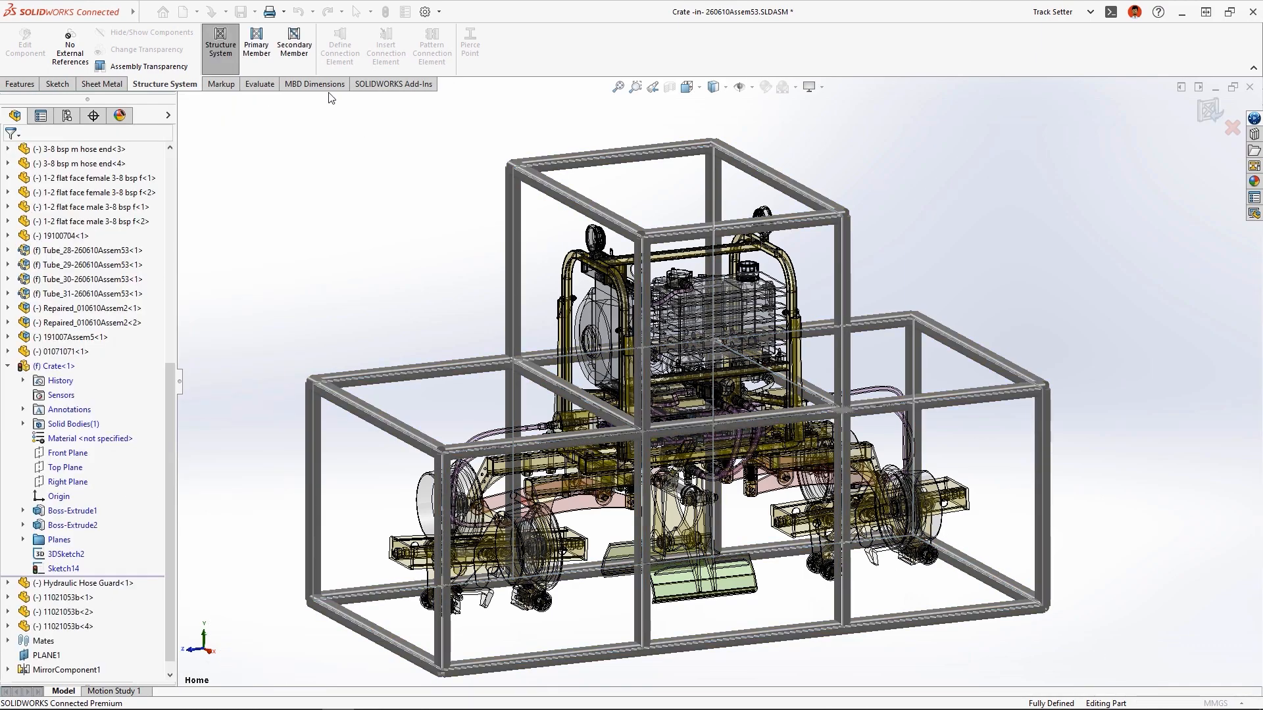
{"action": "left_click", "coordinate": [293, 45]}
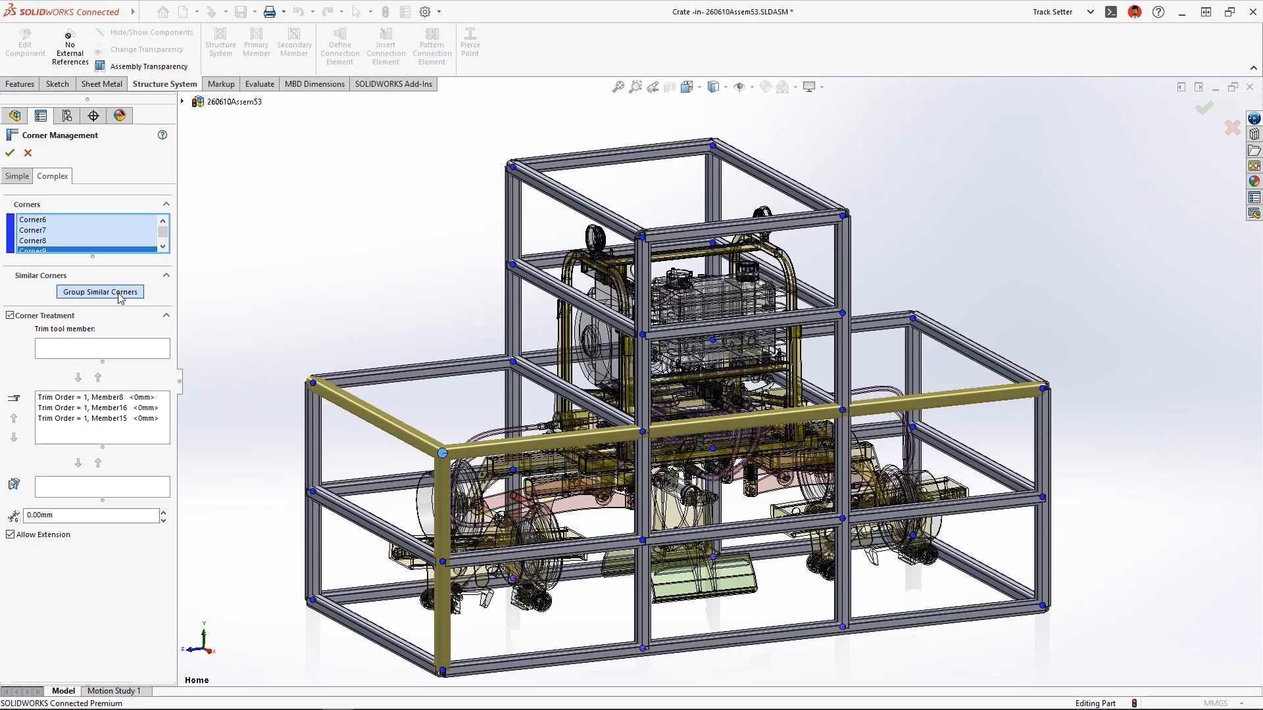
Step: Group the frame's similar corners in Corner Management and autosize the grouped list
{"action": "left_click", "coordinate": [100, 292]}
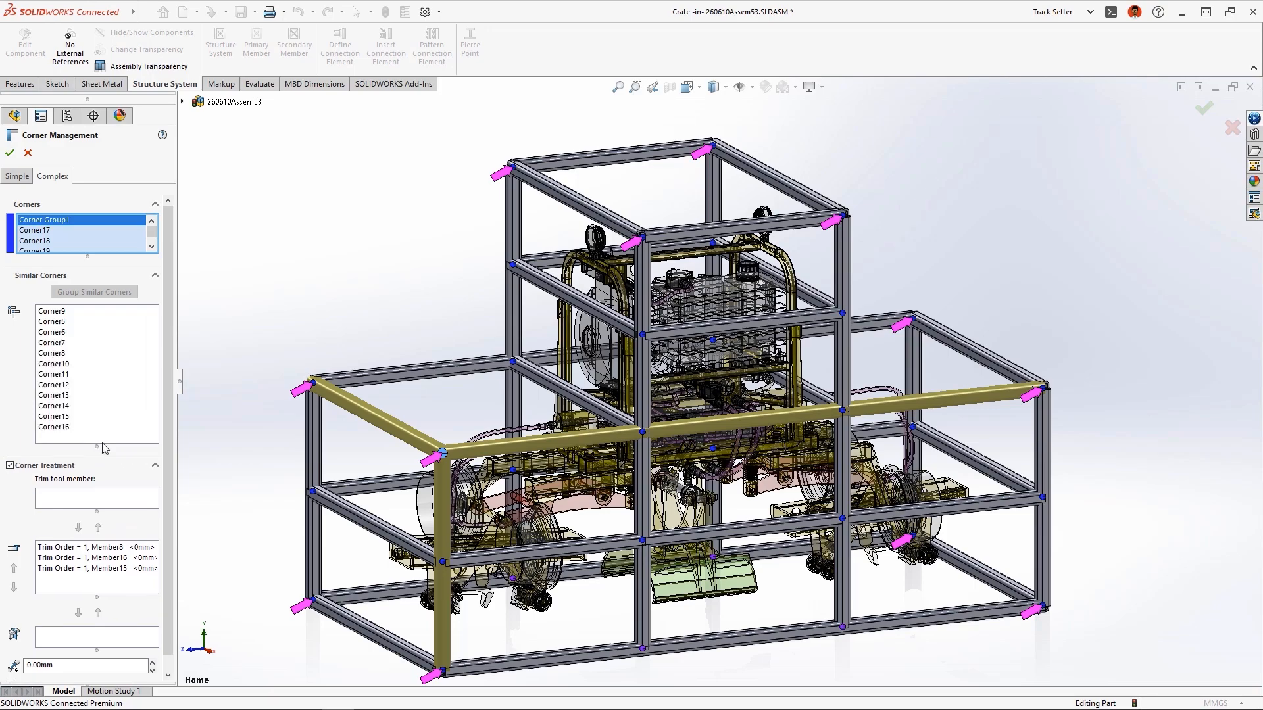
{"action": "right_click", "coordinate": [53, 313]}
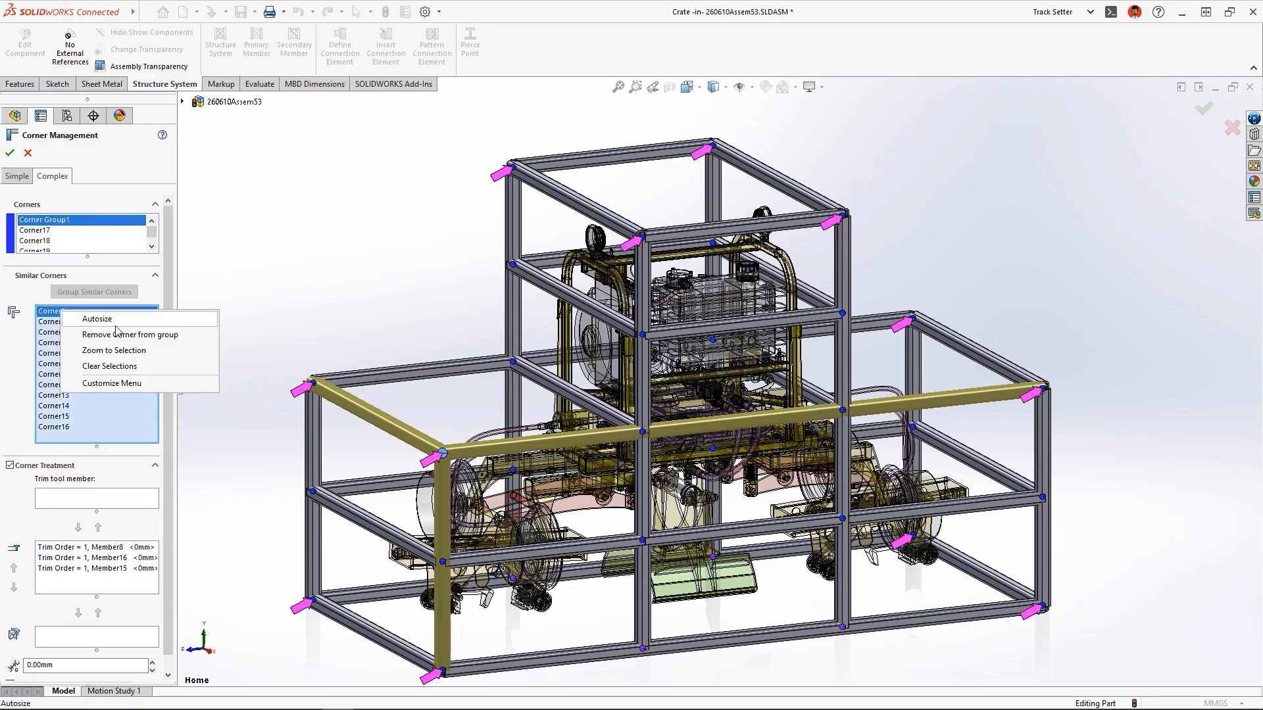
{"action": "left_click", "coordinate": [113, 350]}
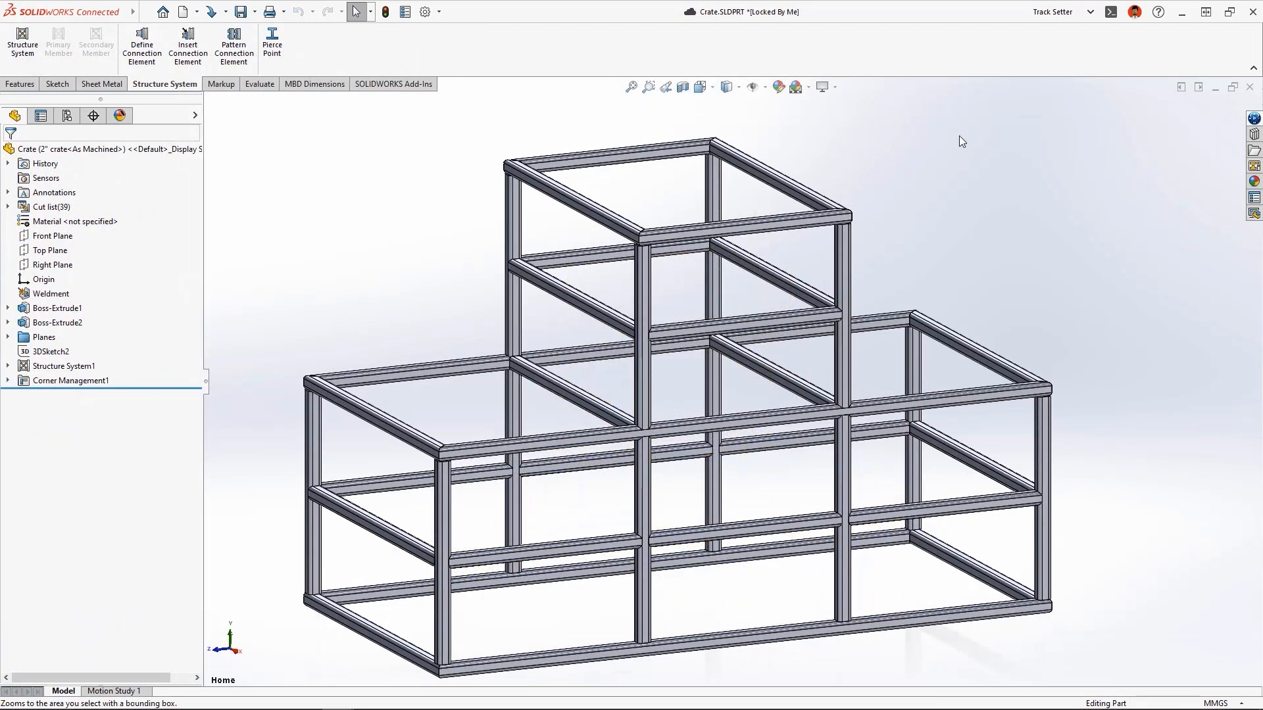
Step: Insert a Gusset Plate 85 connection element at one crate frame corner
{"action": "left_click", "coordinate": [187, 43]}
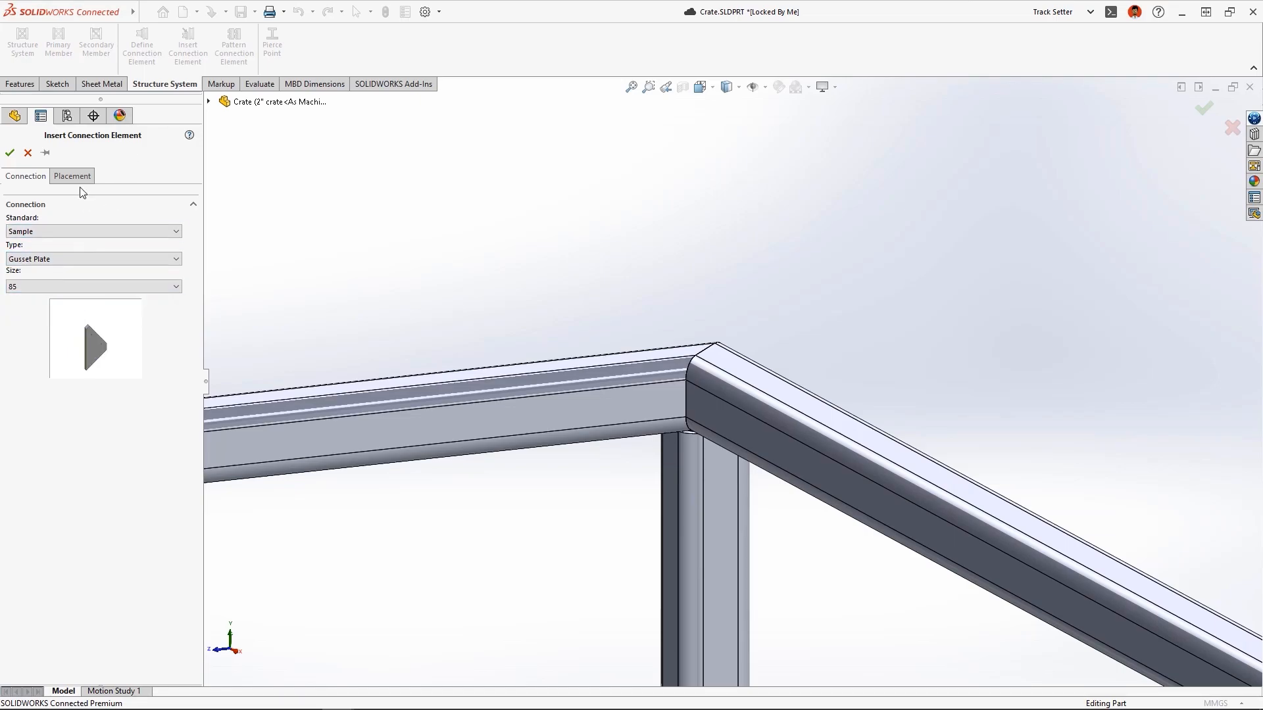
{"action": "left_click", "coordinate": [9, 152]}
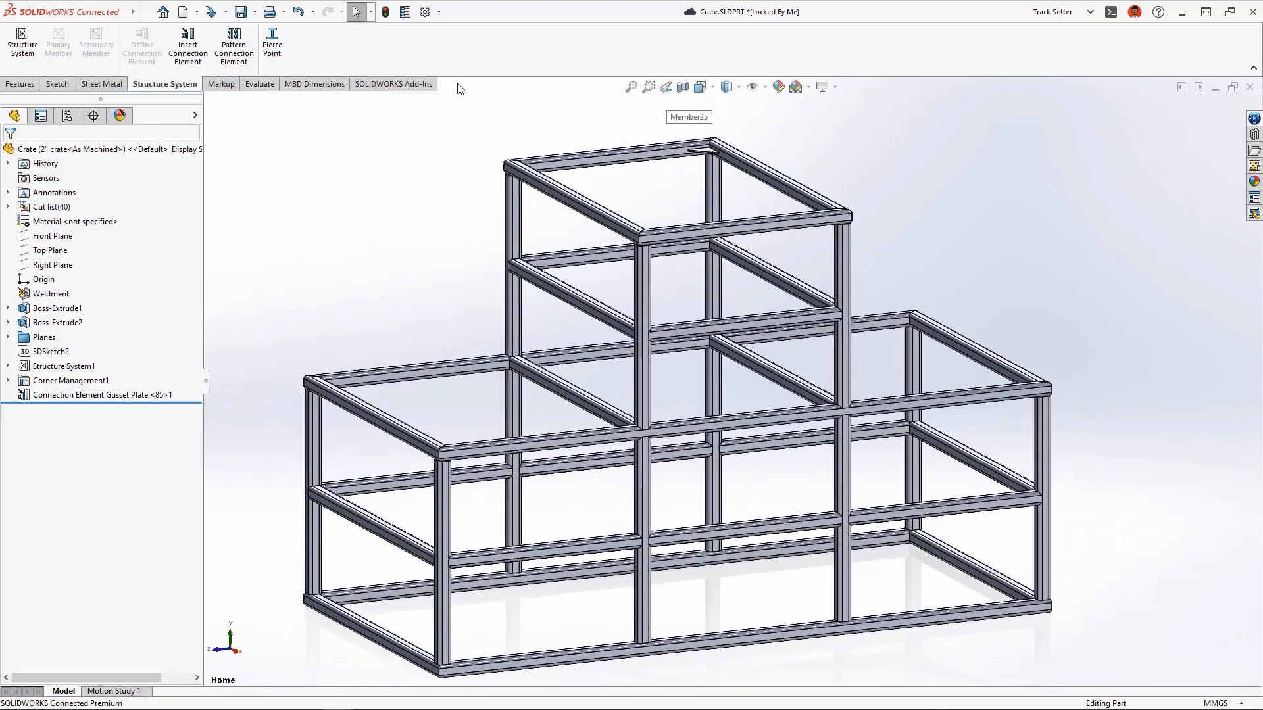
Step: Pattern the gusset plate across all similar corners and accept
{"action": "left_click", "coordinate": [234, 42]}
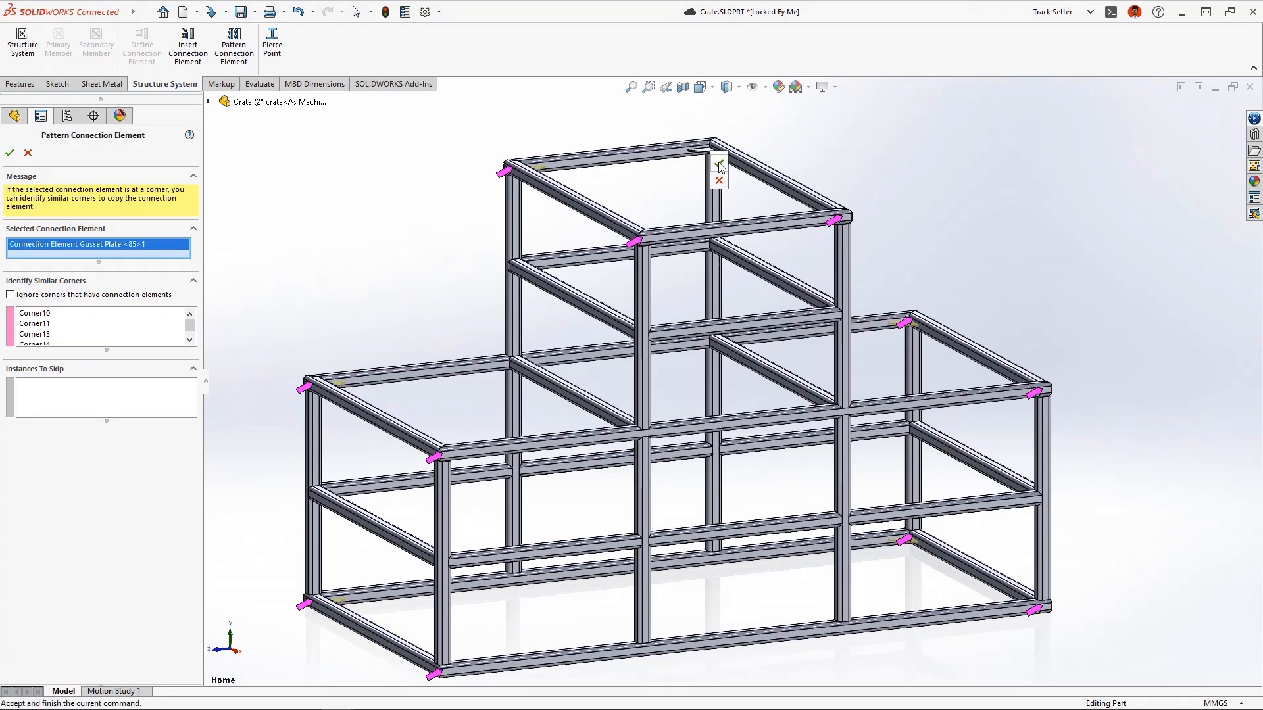
{"action": "left_click", "coordinate": [9, 153]}
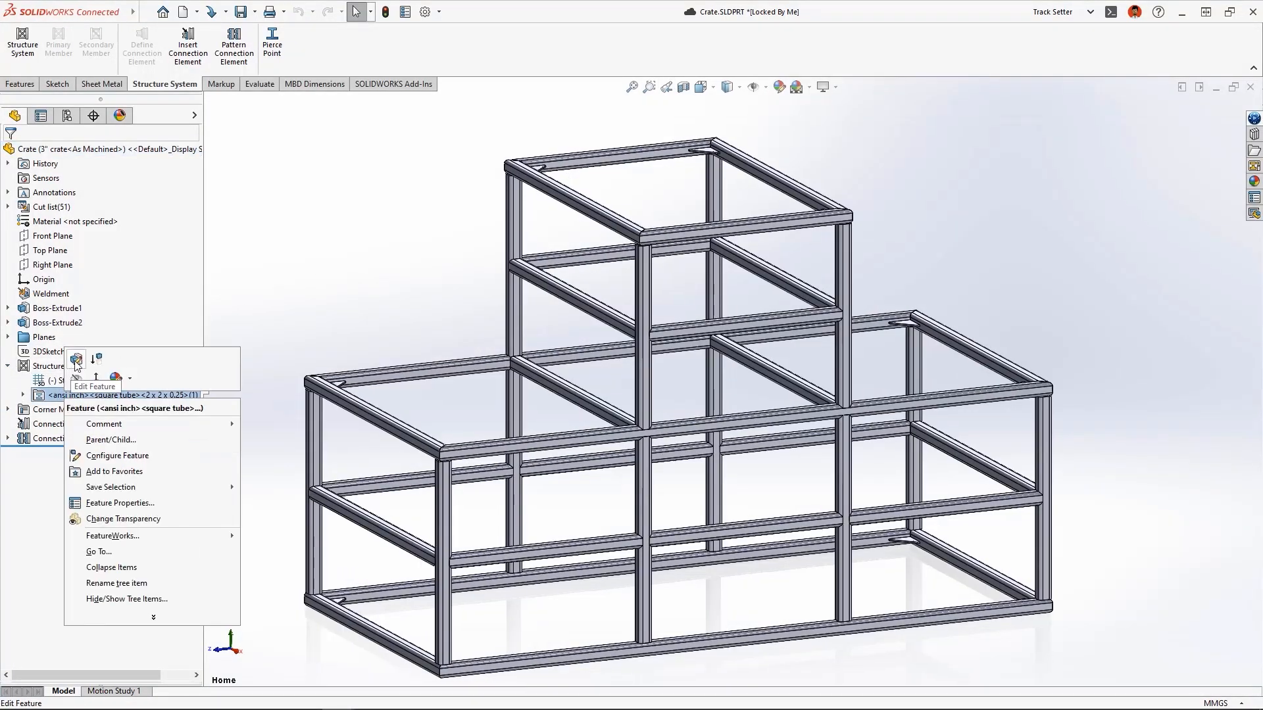
Step: Edit the tube member to 3 x 3 x 0.25 for specified configurations and accept
{"action": "left_click", "coordinate": [94, 387]}
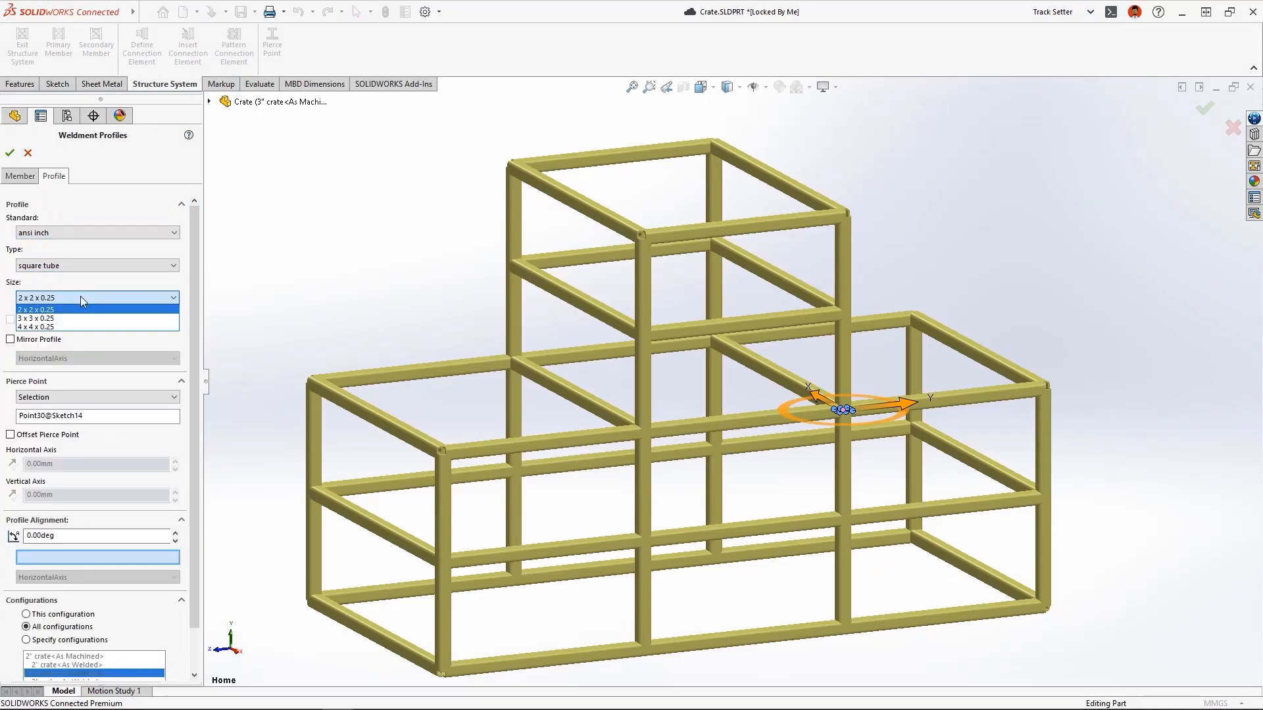
{"action": "left_click", "coordinate": [34, 318]}
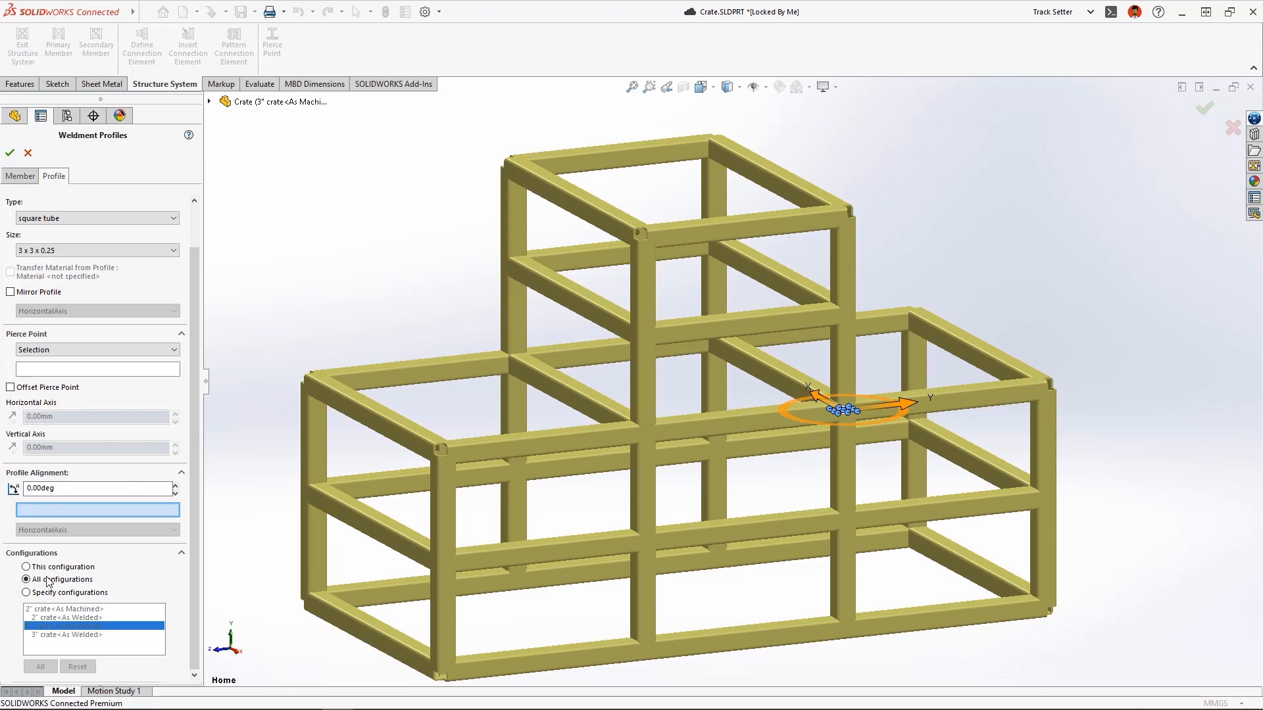
{"action": "left_click", "coordinate": [26, 592]}
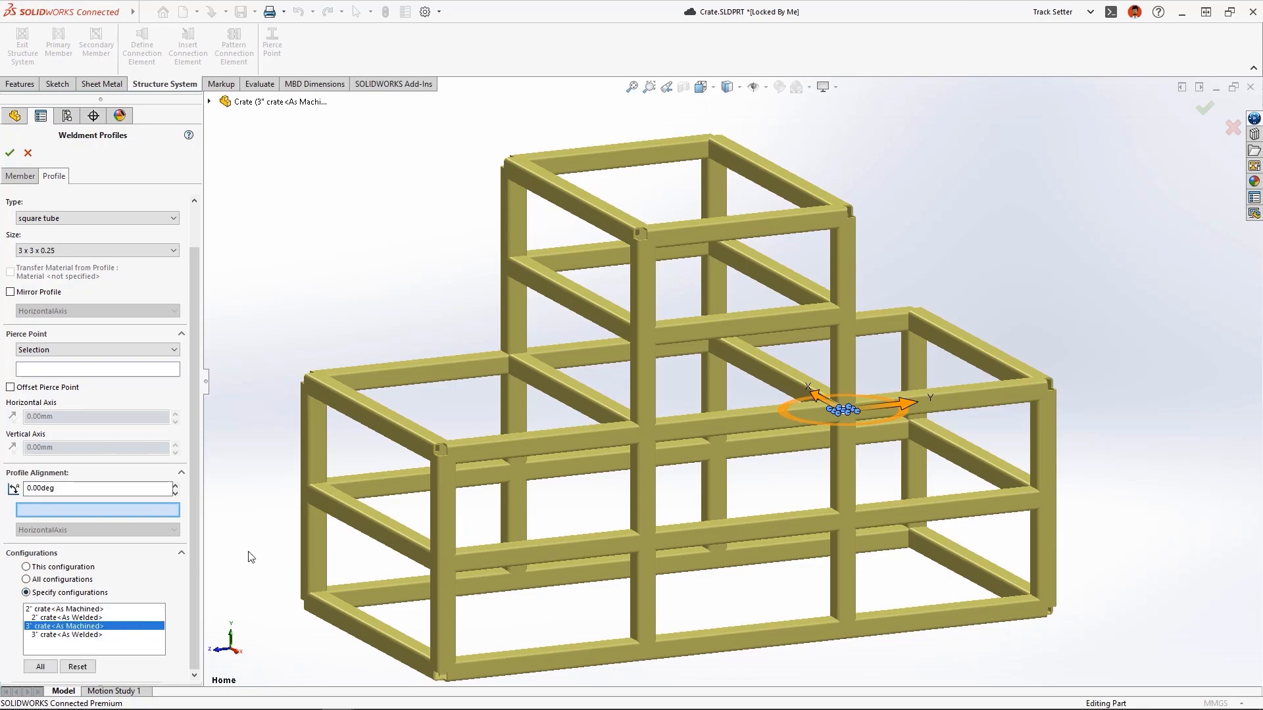
{"action": "left_click", "coordinate": [9, 153]}
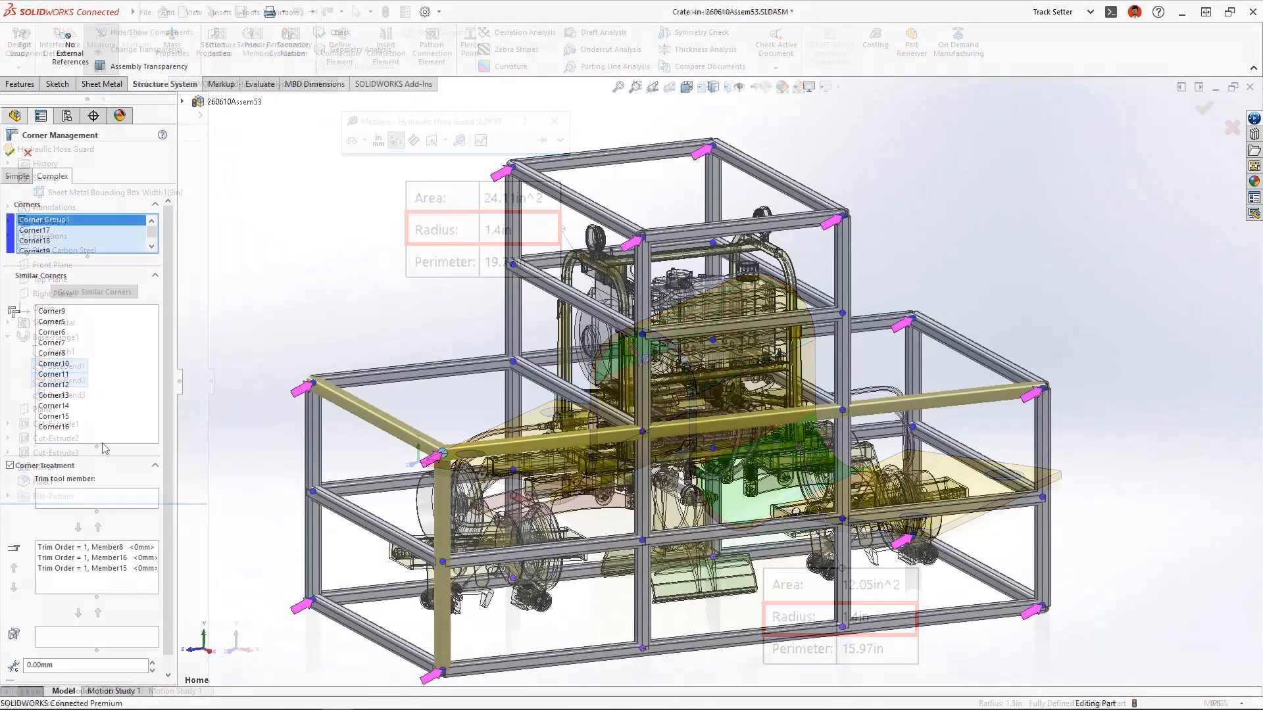
Step: Reopen Corner Management and bring up options for the similar corners group
{"action": "left_click", "coordinate": [554, 121]}
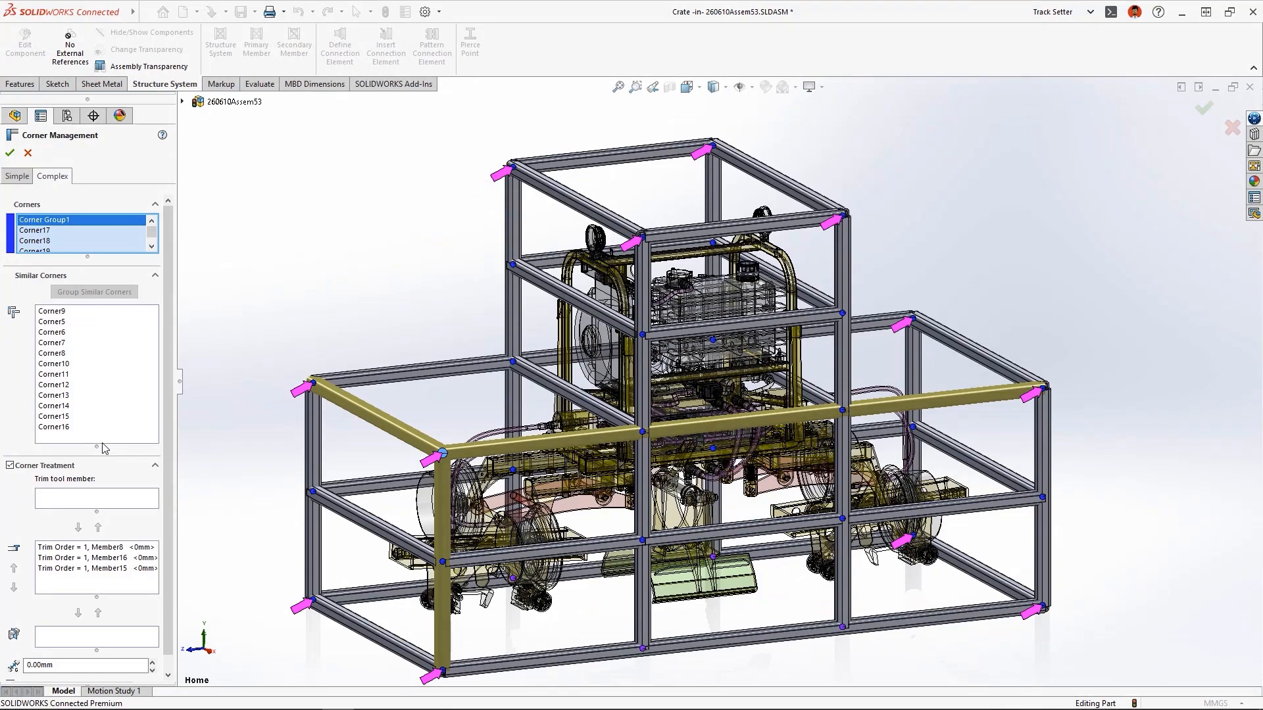
{"action": "right_click", "coordinate": [51, 310]}
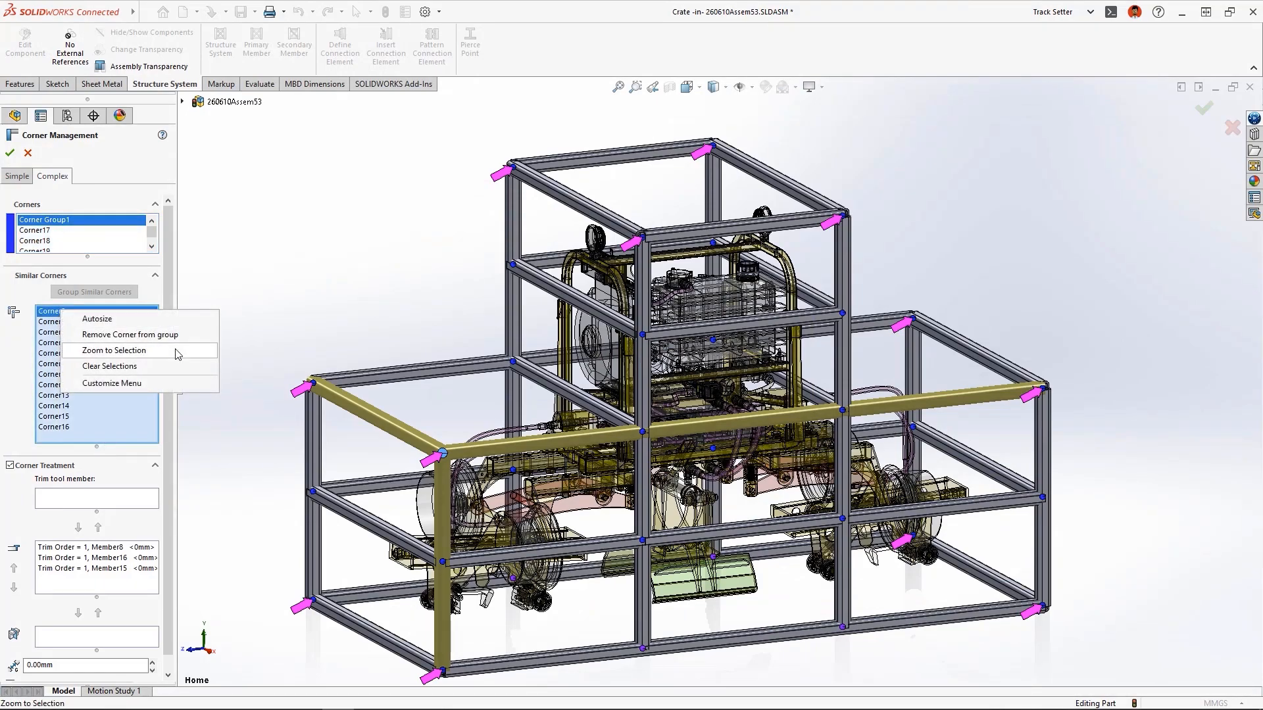